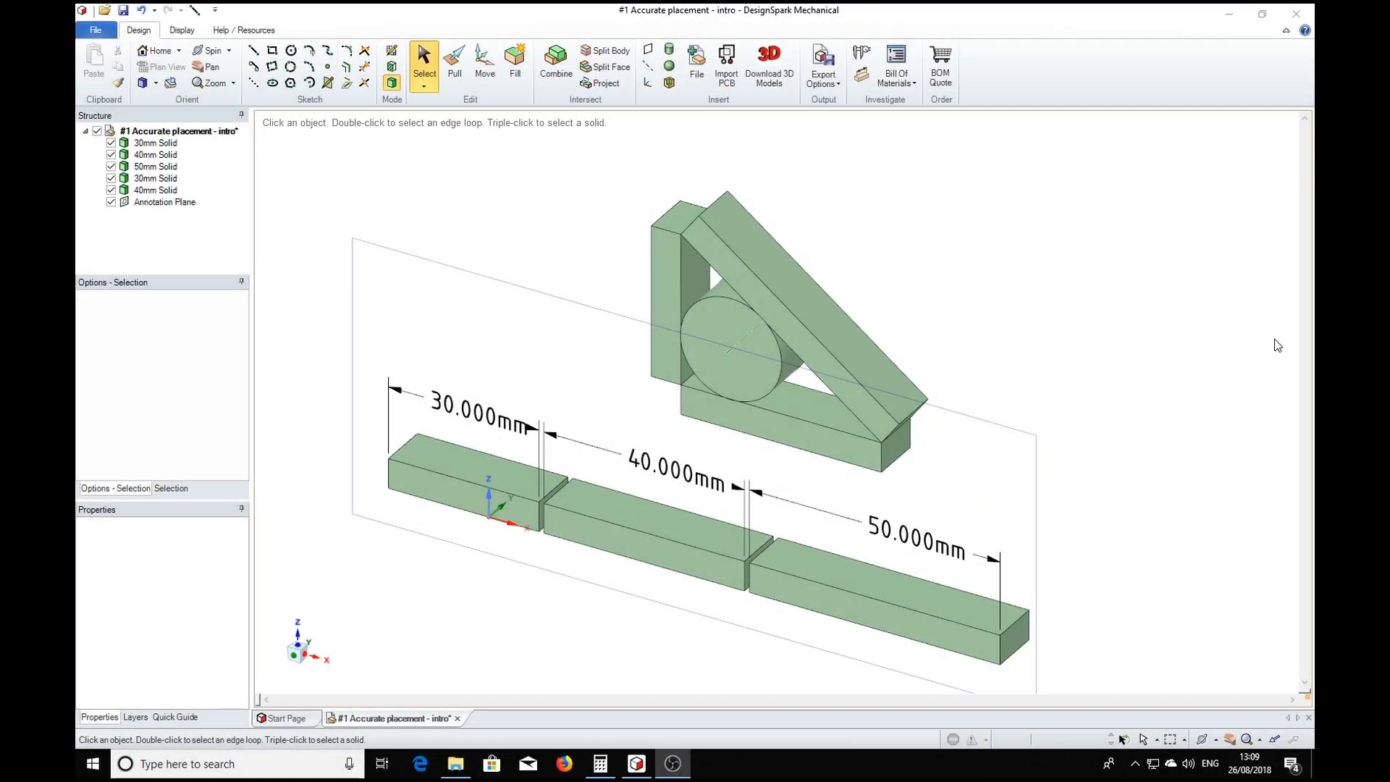
{"action": "mouse_move", "coordinate": [698, 605]}
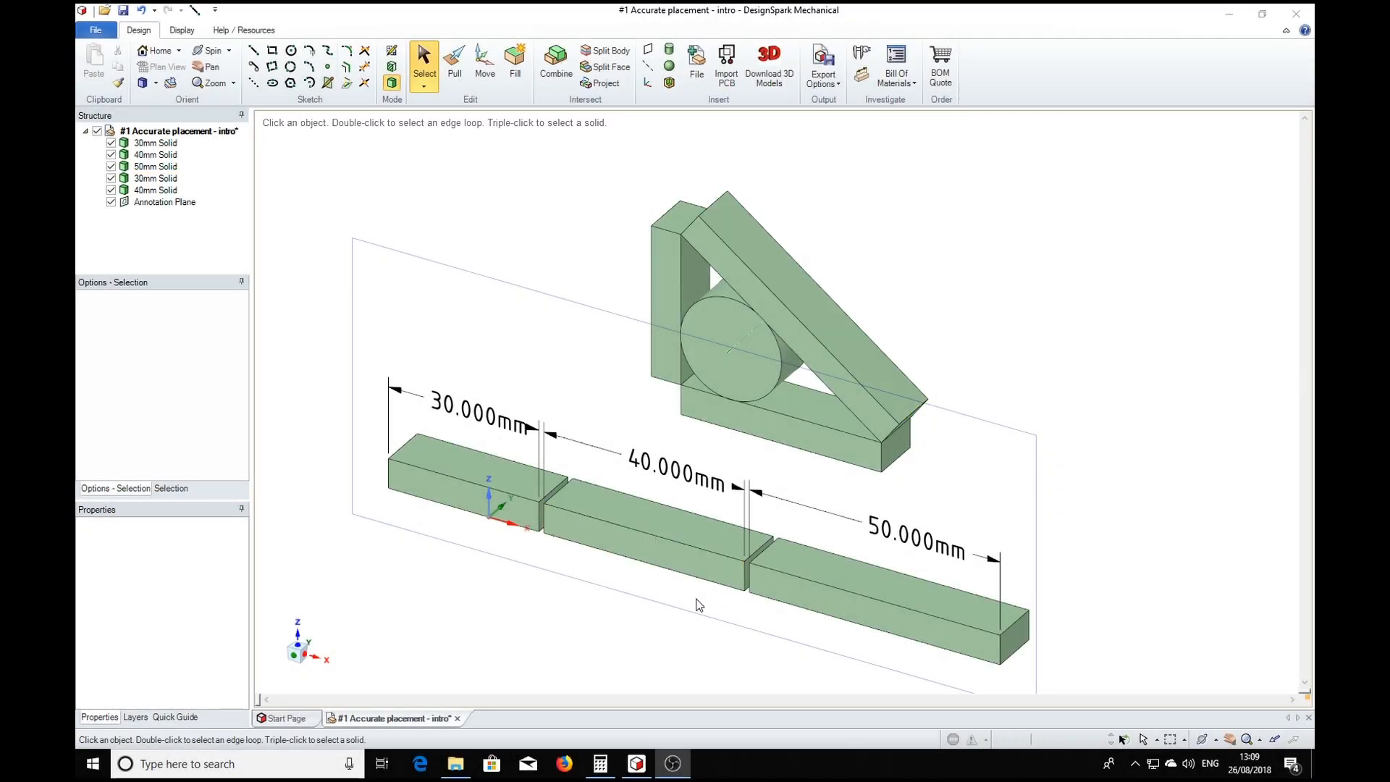
- Orbit to a top-down view and zoom in on the block triangle with its cylinder, then back out
{"action": "left_click", "coordinate": [451, 479]}
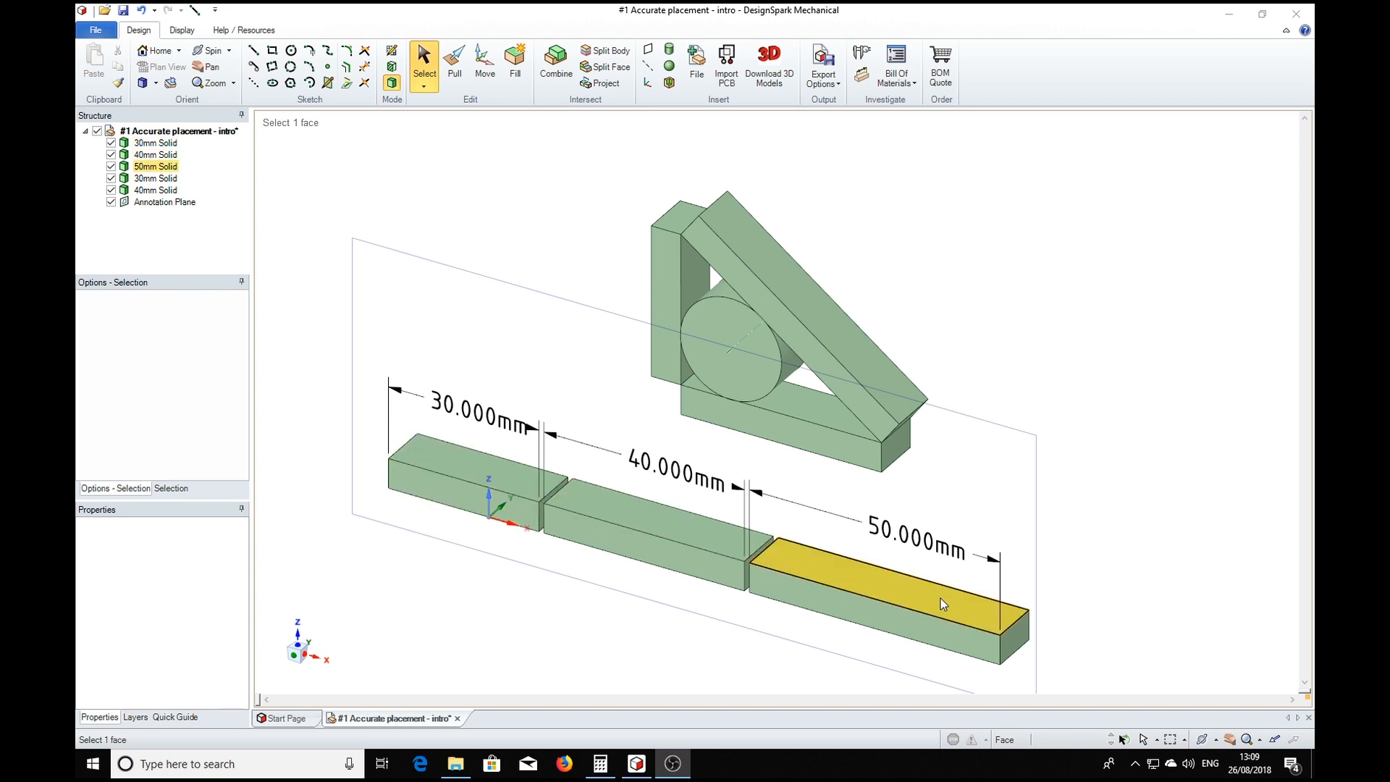
{"action": "mouse_move", "coordinate": [433, 576]}
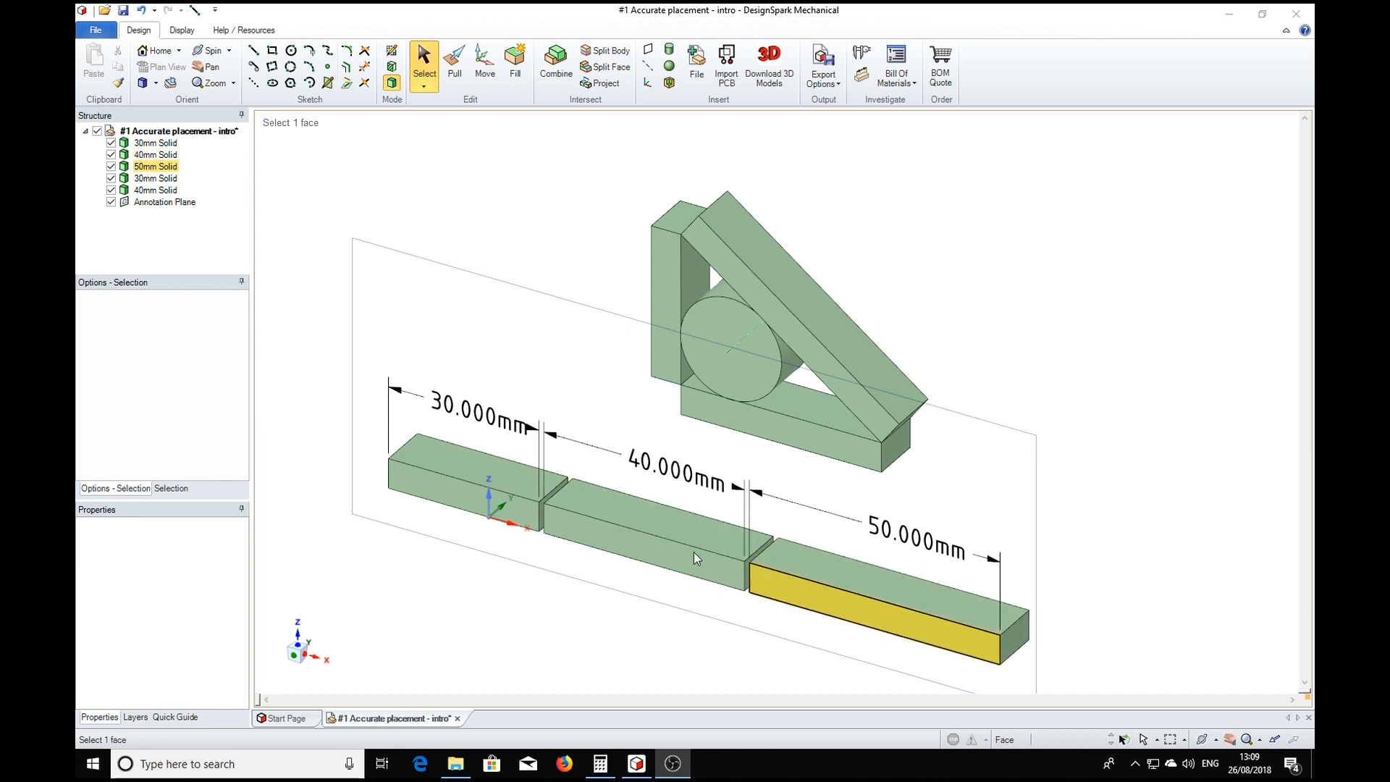
{"action": "left_click", "coordinate": [781, 323]}
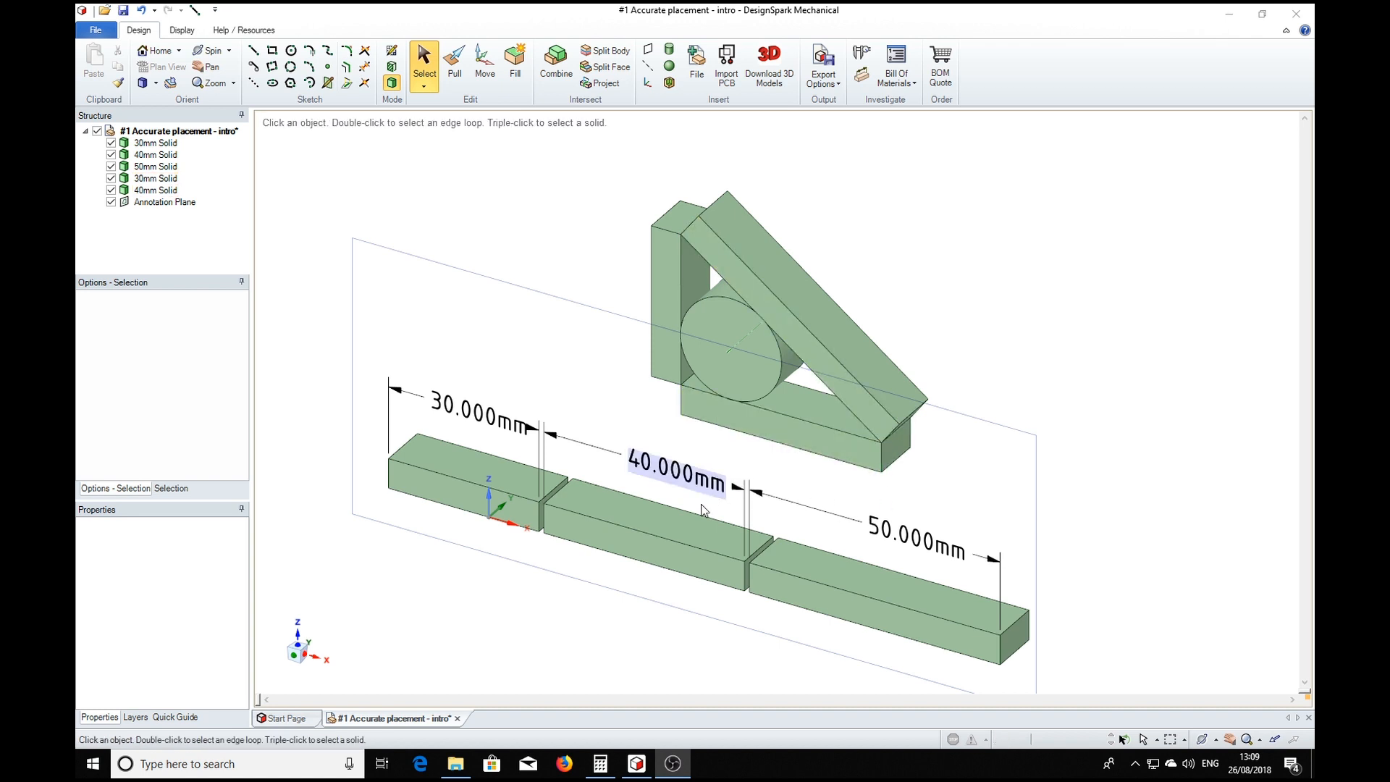
{"action": "left_click", "coordinate": [731, 344]}
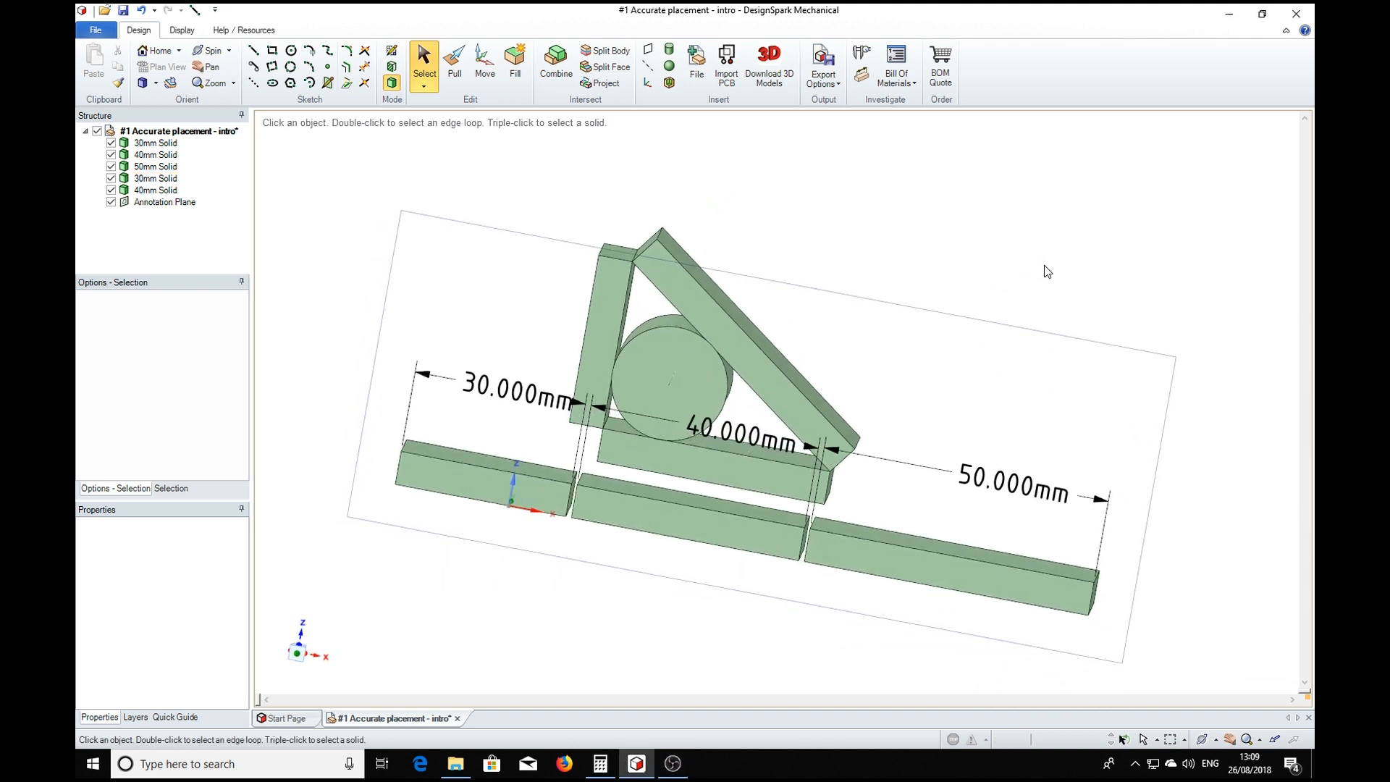
{"action": "left_click", "coordinate": [709, 350]}
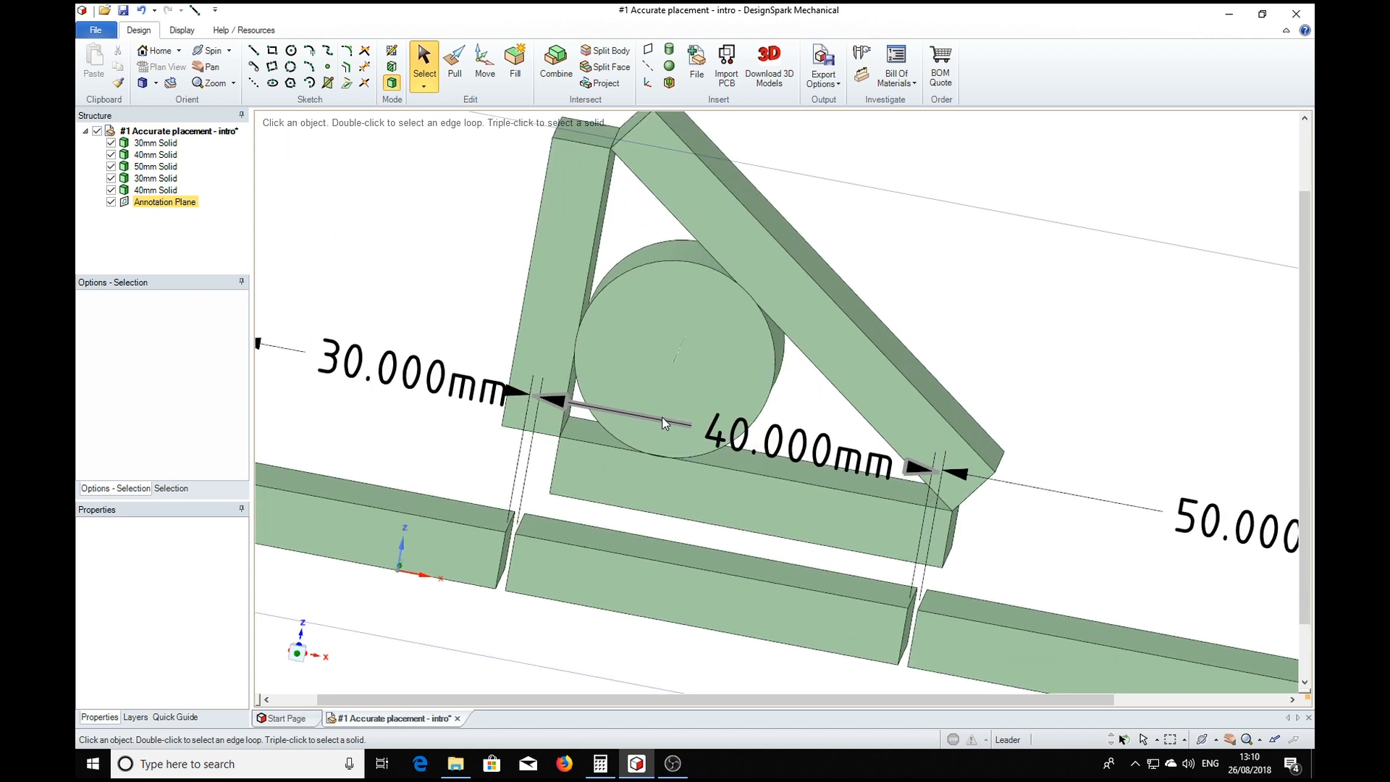
{"action": "left_click", "coordinate": [531, 310]}
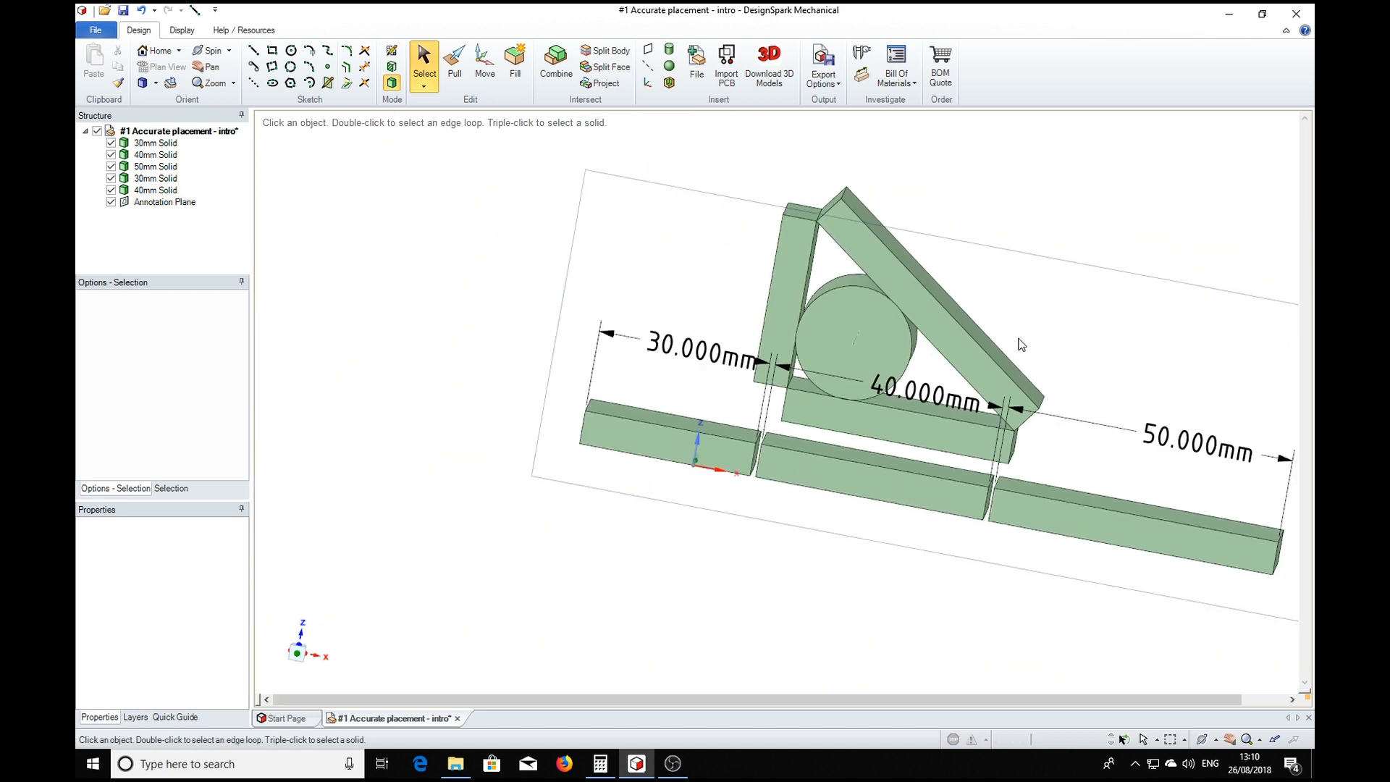
{"action": "left_click_drag", "start_coordinate": [1019, 345], "coordinate": [1073, 358]}
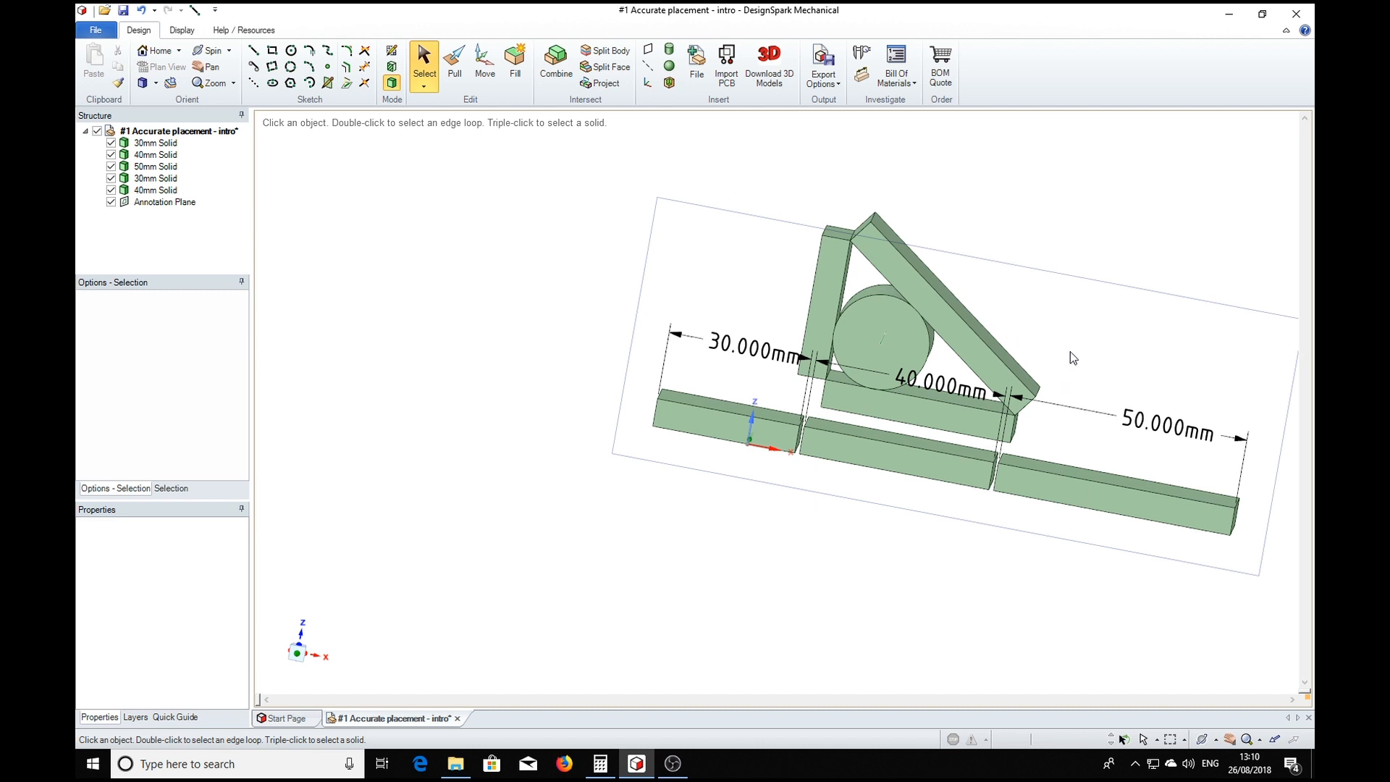
{"action": "mouse_move", "coordinate": [1076, 338]}
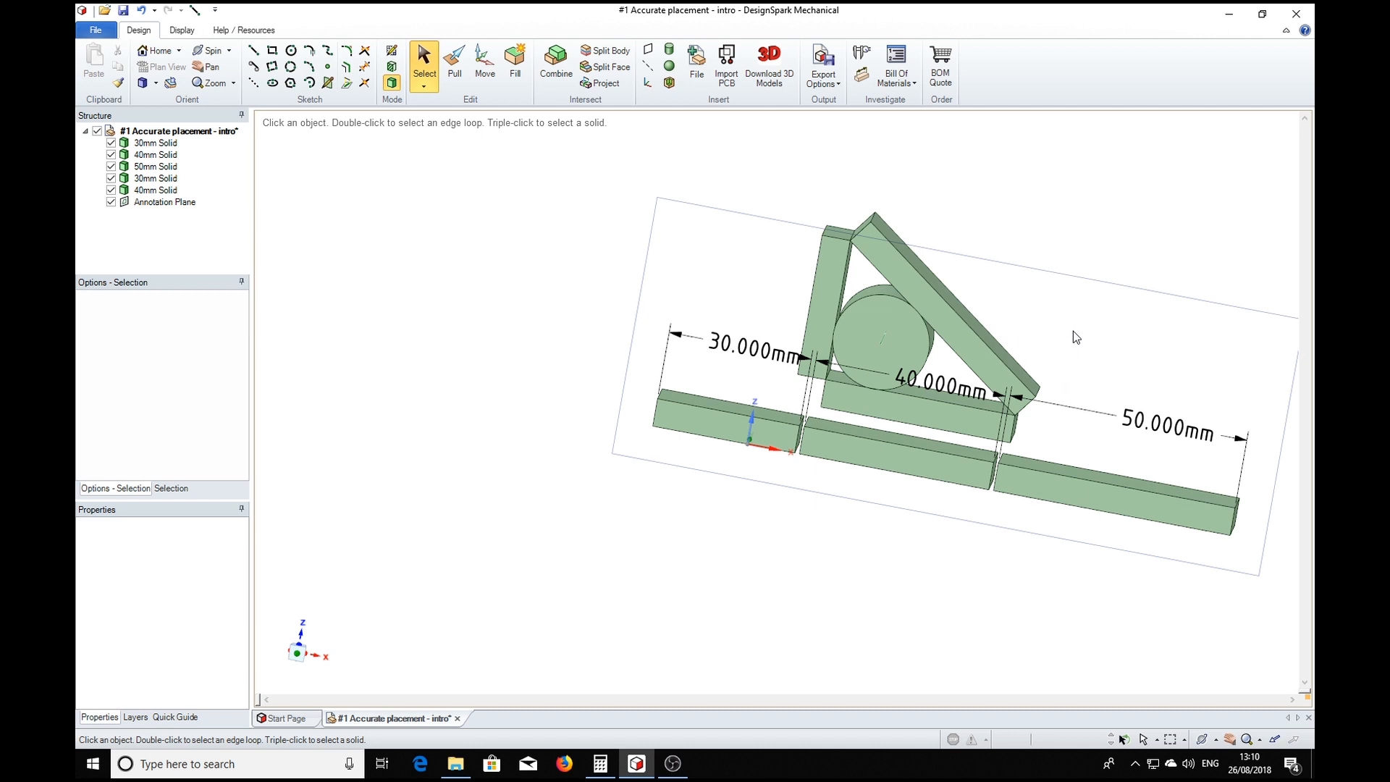
{"action": "left_click", "coordinate": [878, 341]}
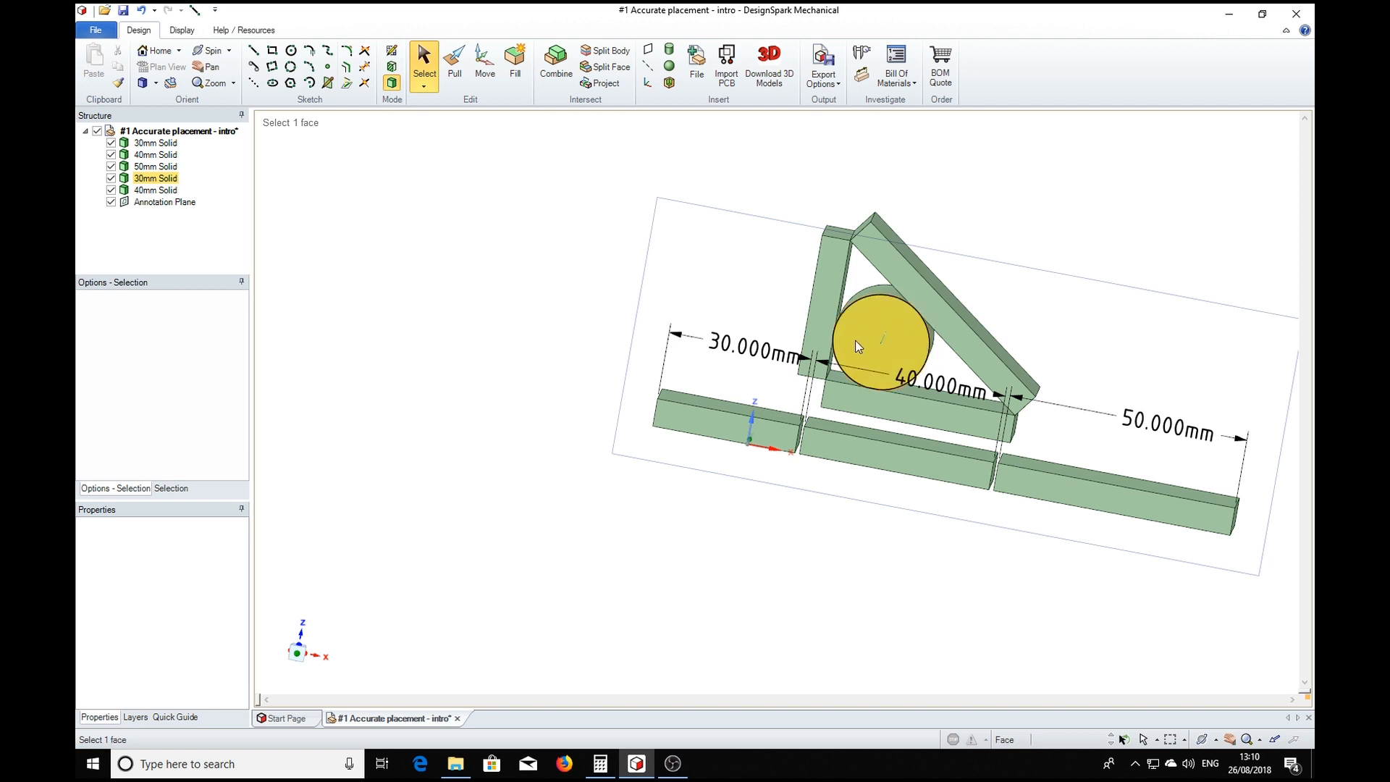
{"action": "mouse_move", "coordinate": [877, 347]}
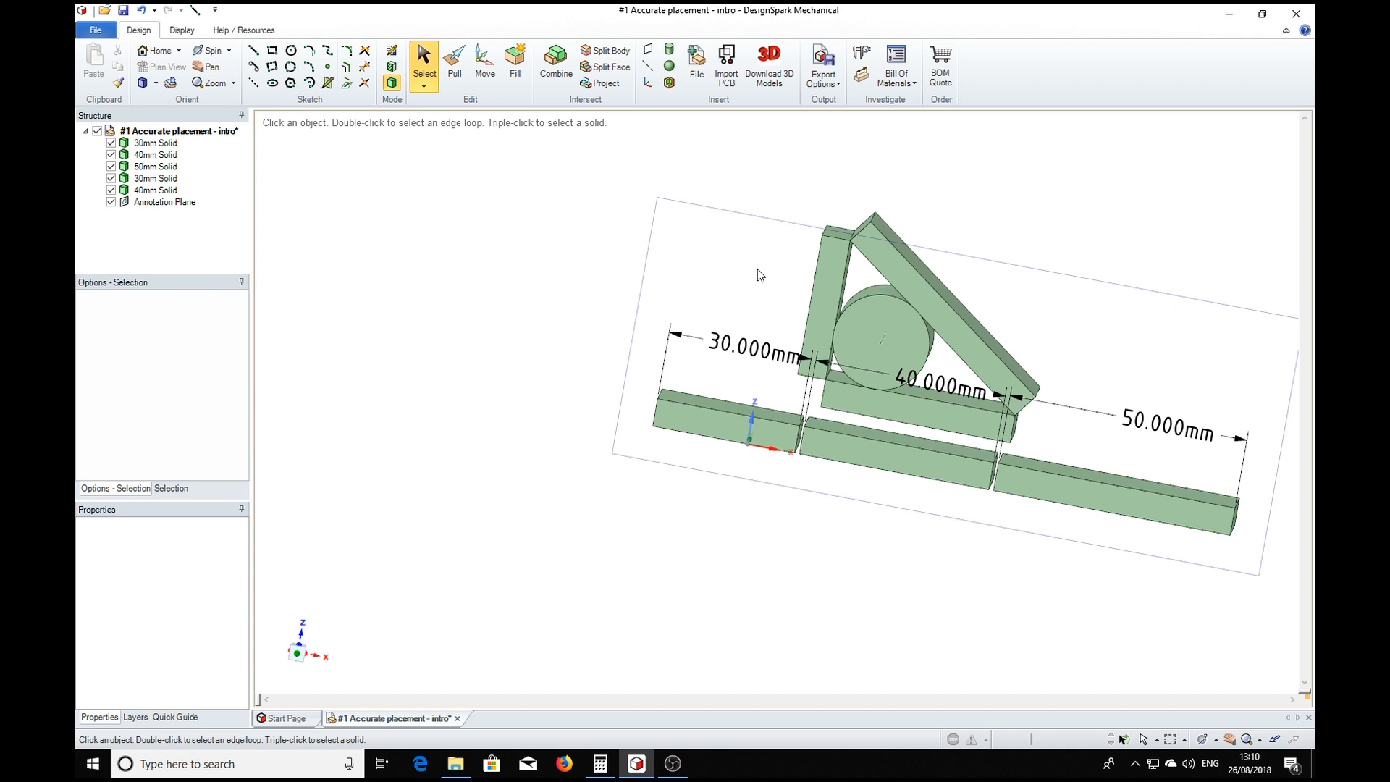
{"action": "mouse_move", "coordinate": [550, 263]}
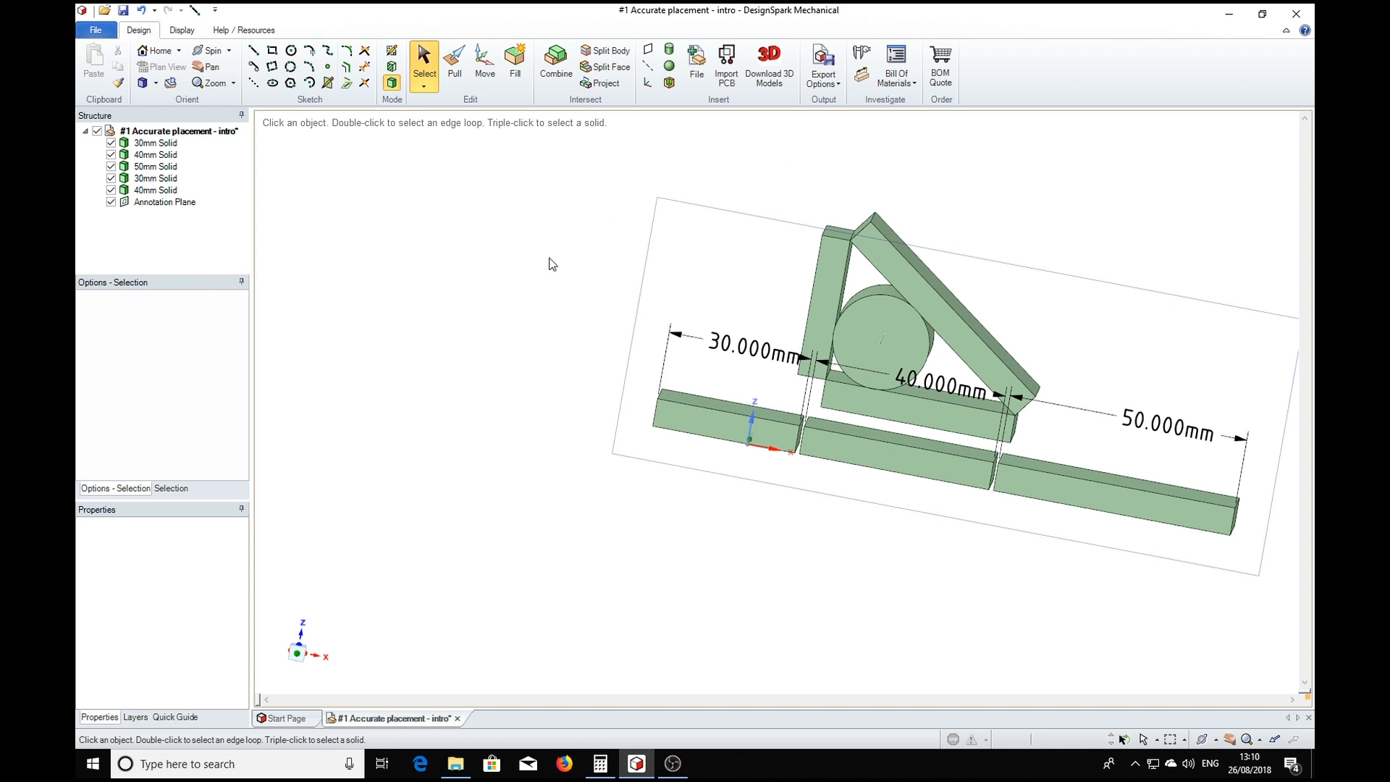
{"action": "mouse_move", "coordinate": [604, 239]}
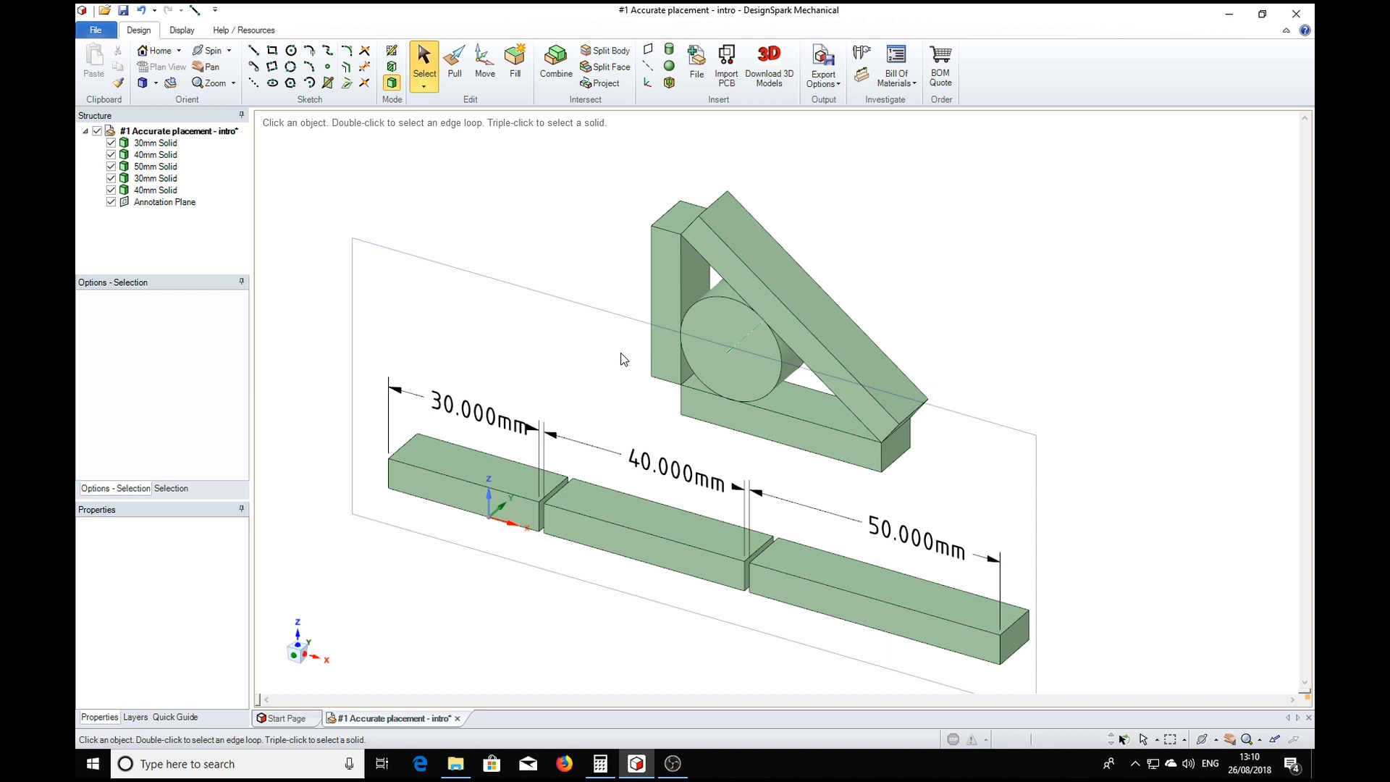
{"action": "mouse_move", "coordinate": [912, 276]}
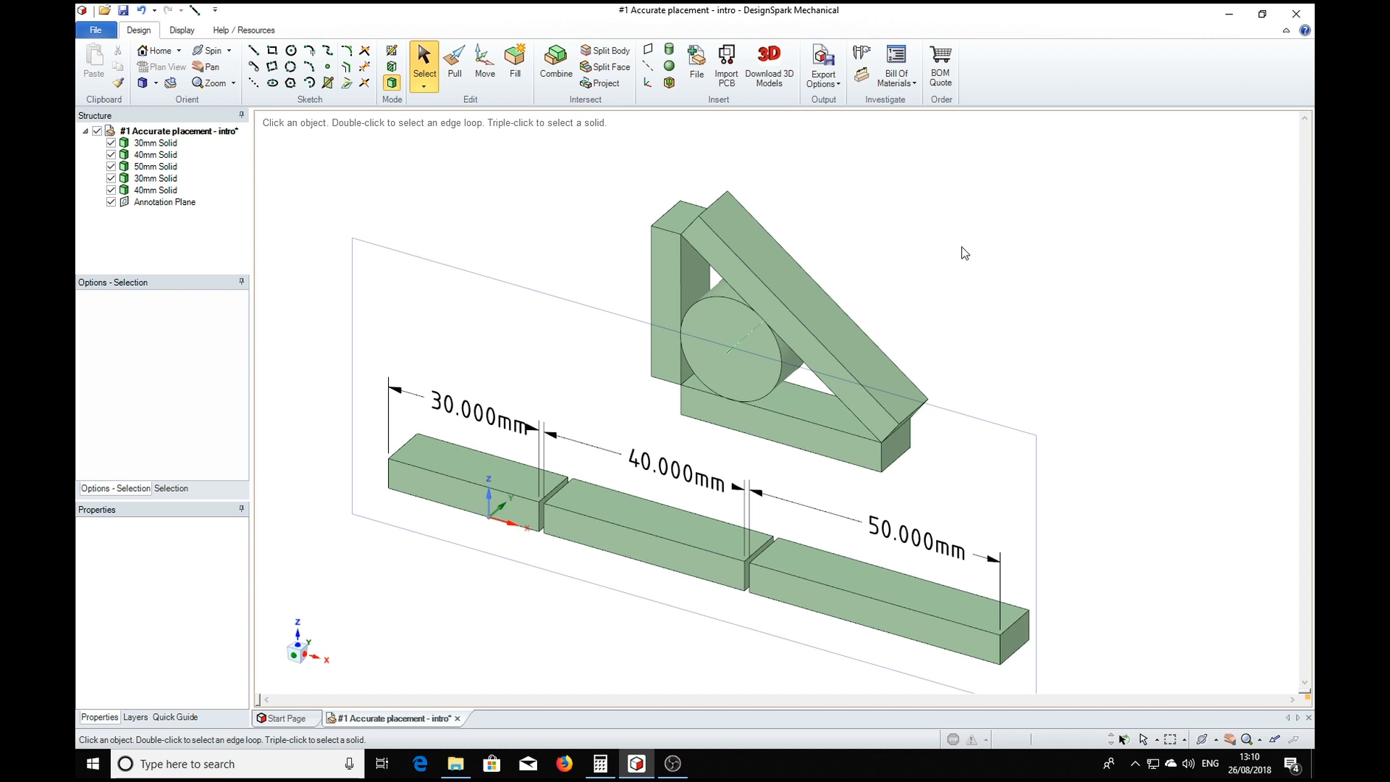
{"action": "mouse_move", "coordinate": [986, 308]}
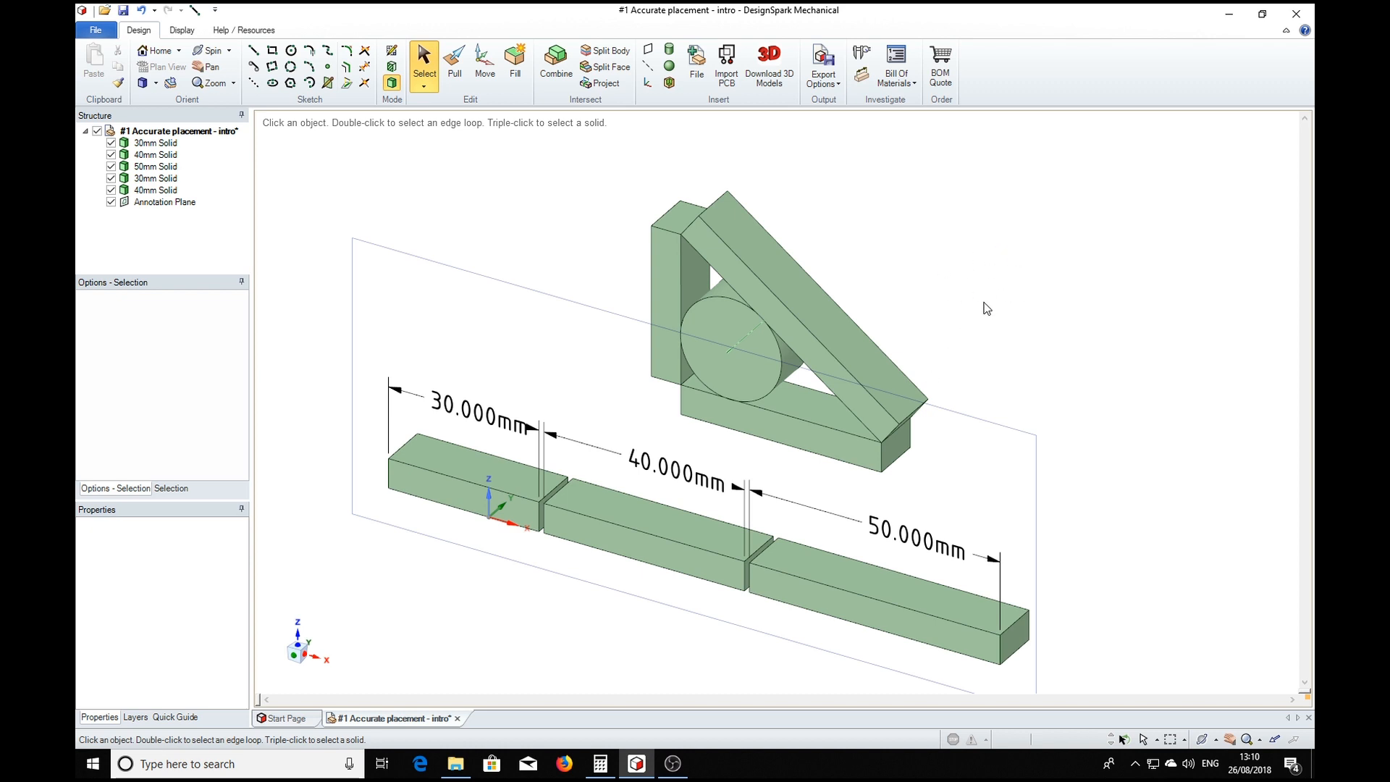
{"action": "mouse_move", "coordinate": [1083, 429]}
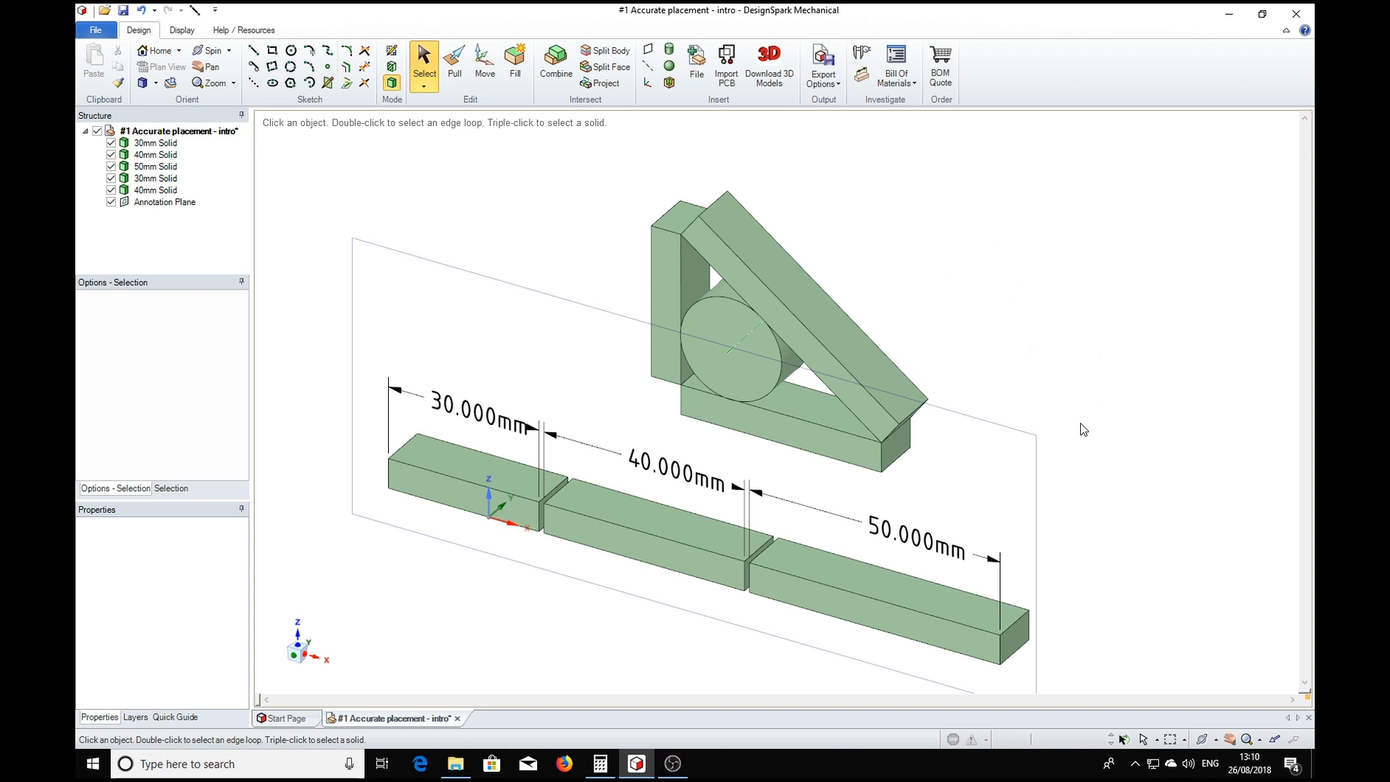